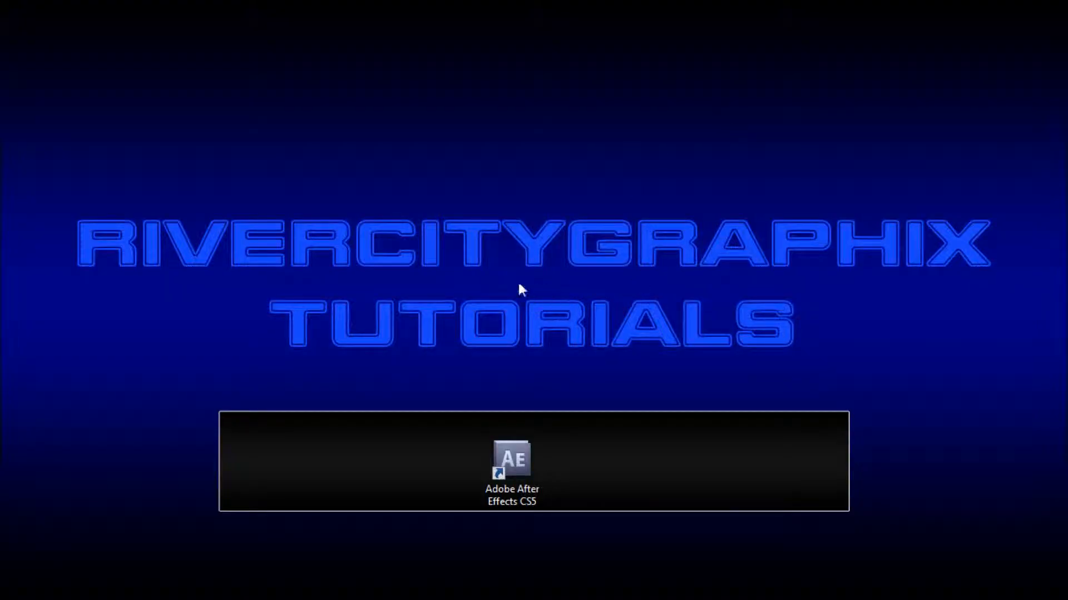
mouse_move(525, 294)
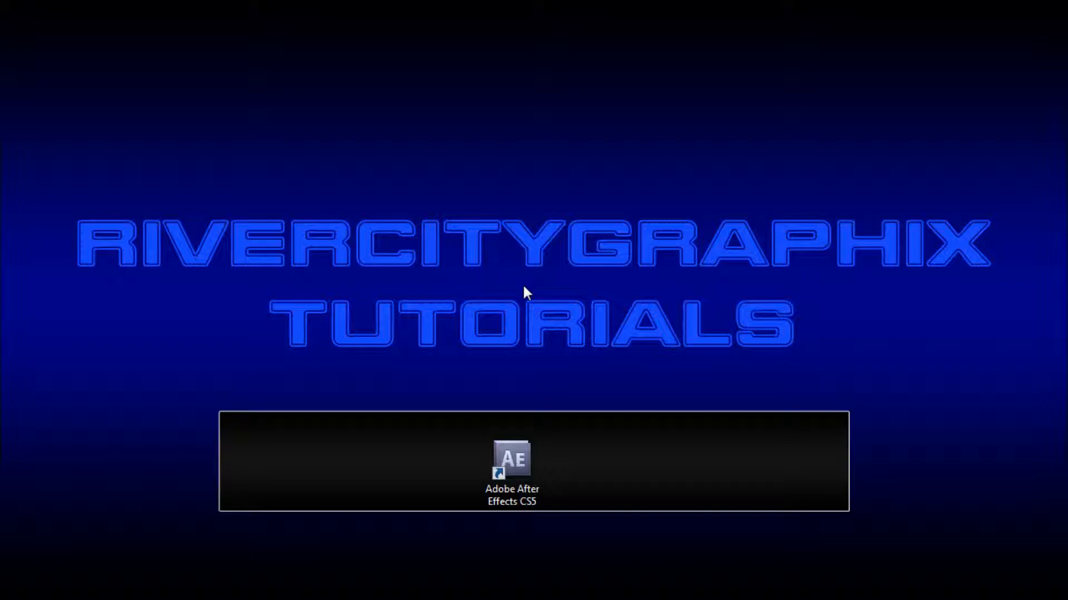
- Launch After Effects CS5 from the desktop shortcut, opening the project with Comp 1
double_click(512, 459)
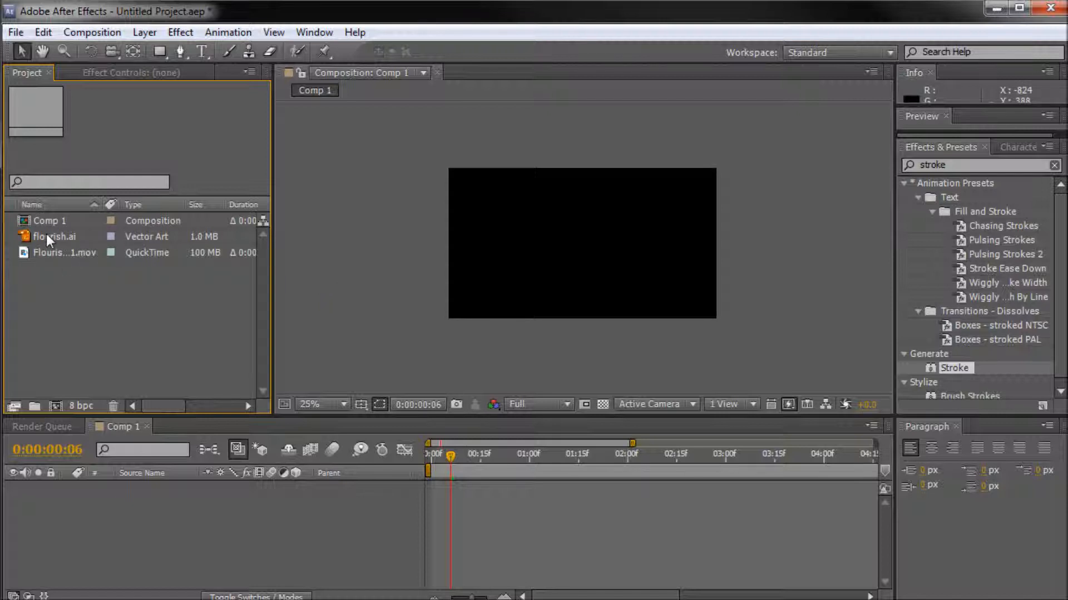
- Add flourish.ai to Comp 1 as a scaled, rotated layer and zoom the viewer to 50%
click(60, 236)
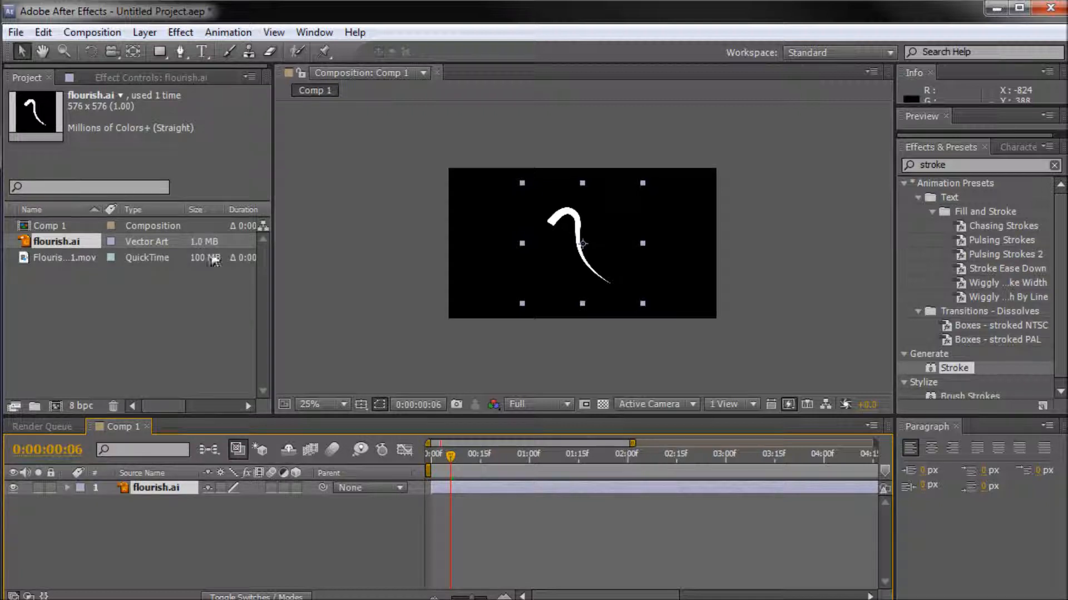
mouse_move(643, 307)
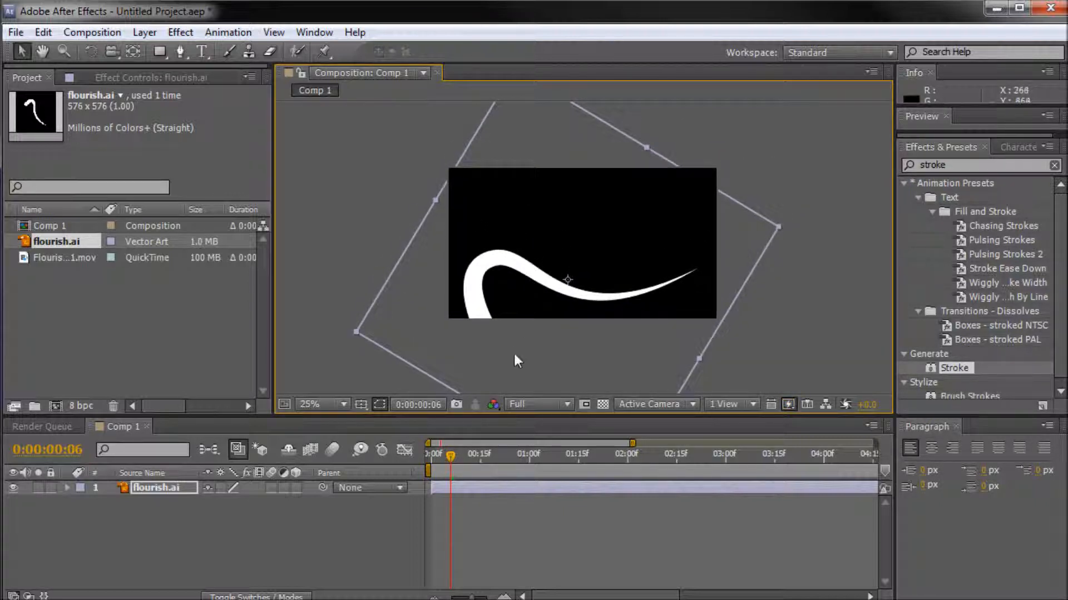
mouse_move(463, 339)
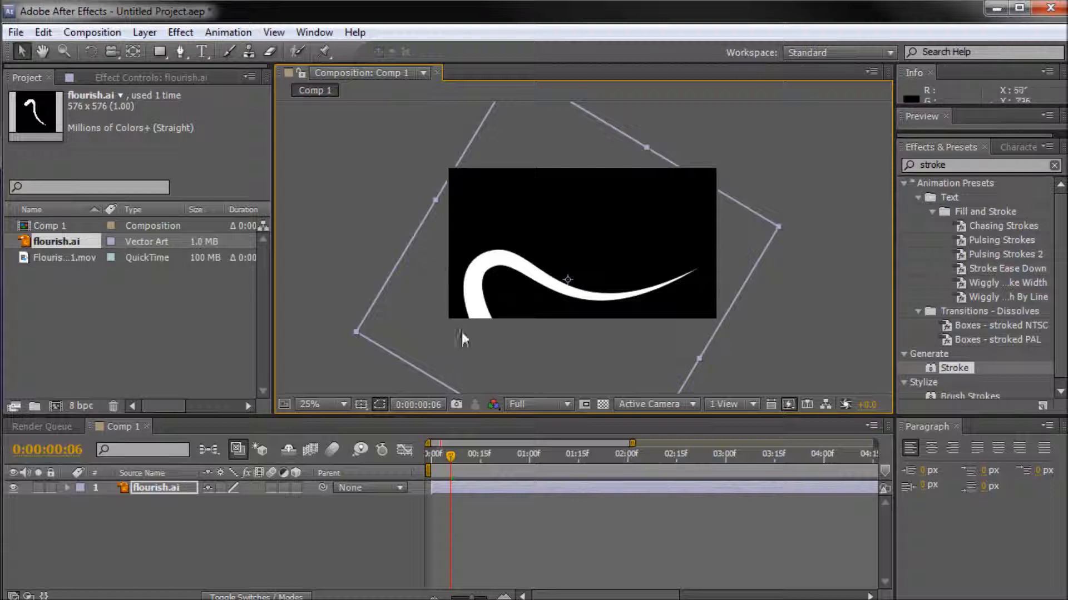
click(310, 404)
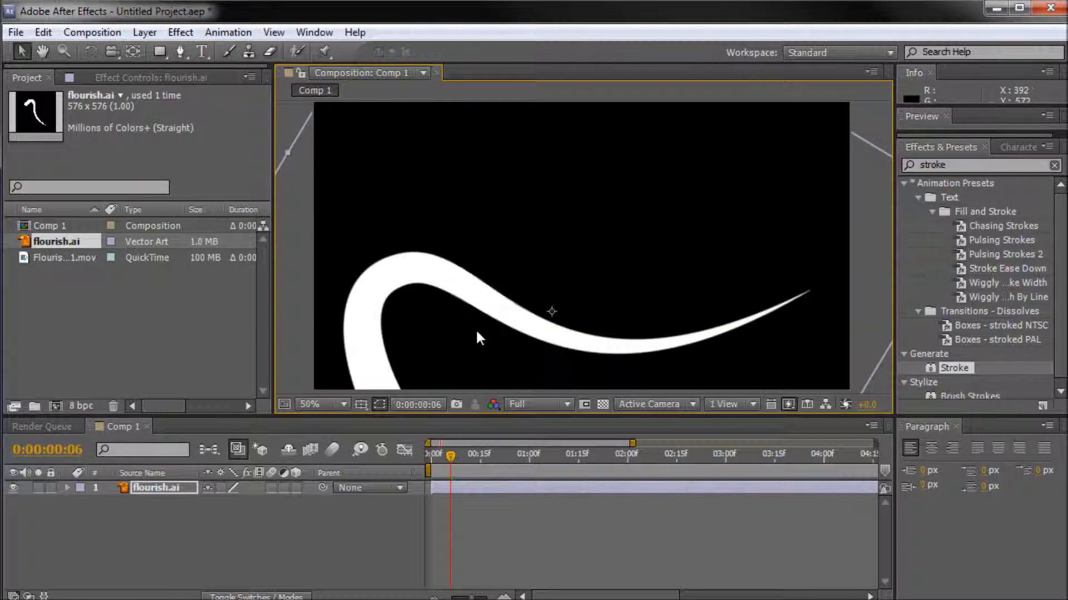
mouse_move(402, 224)
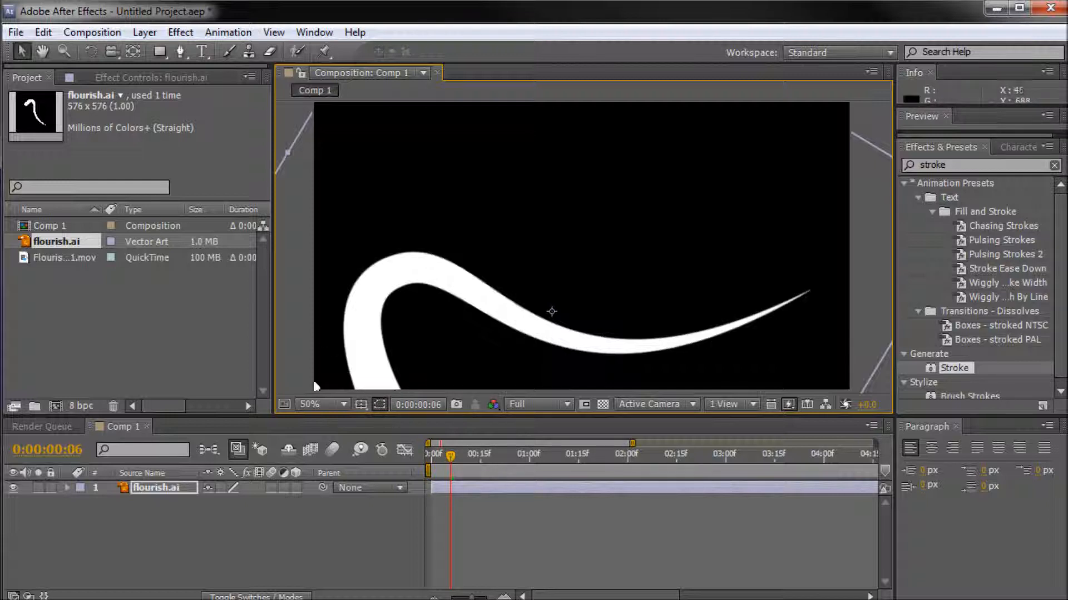
mouse_move(549, 338)
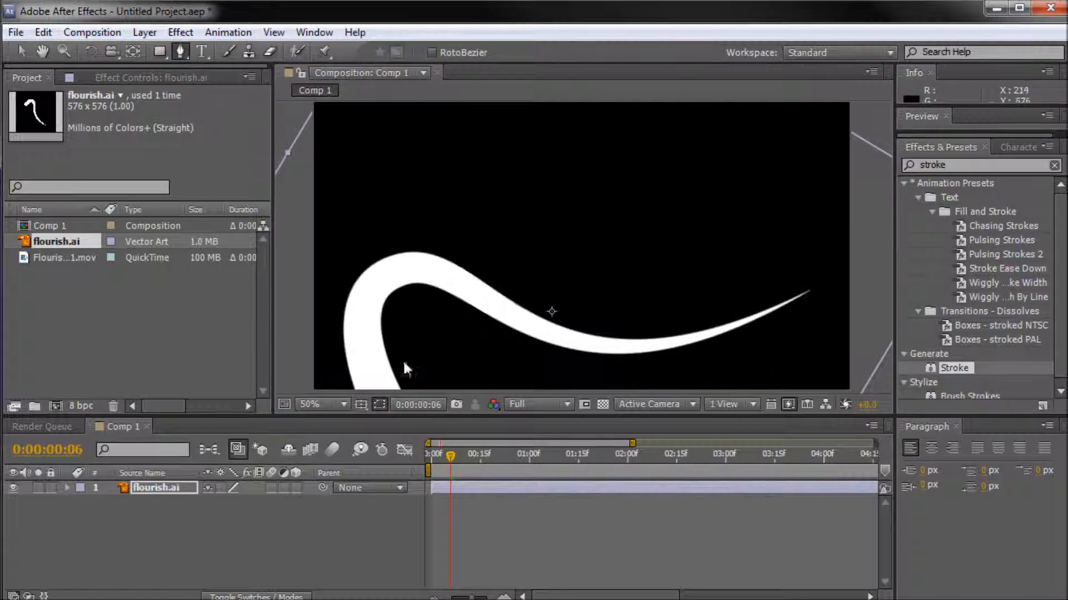
mouse_move(392, 351)
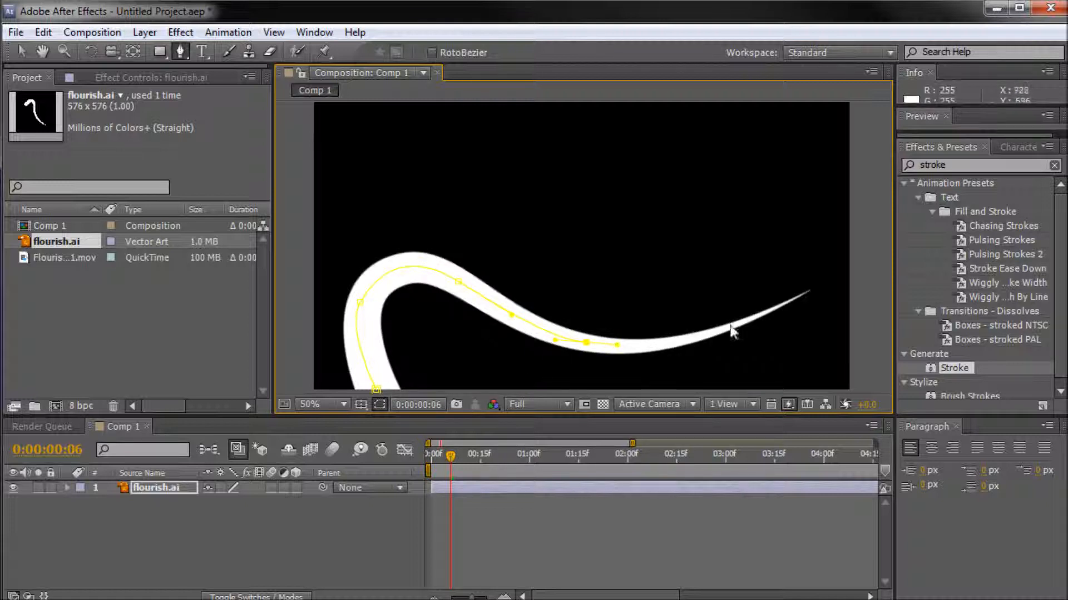
- Draw Mask 1 with the Pen tool along the flourish's centre line out to its tip
drag(732, 330, 800, 294)
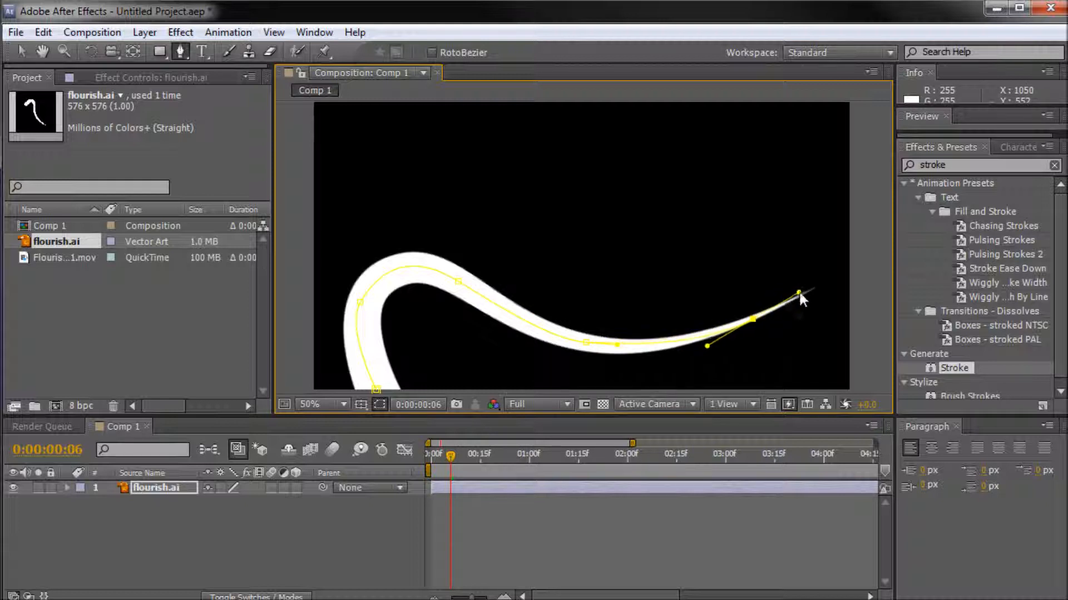
drag(799, 293, 807, 294)
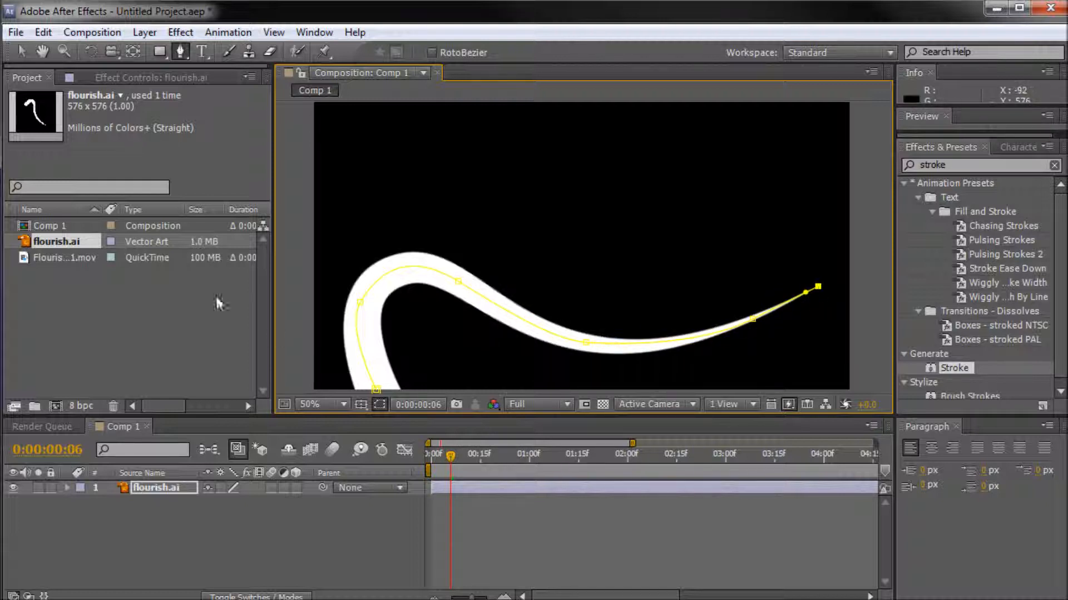
mouse_move(385, 303)
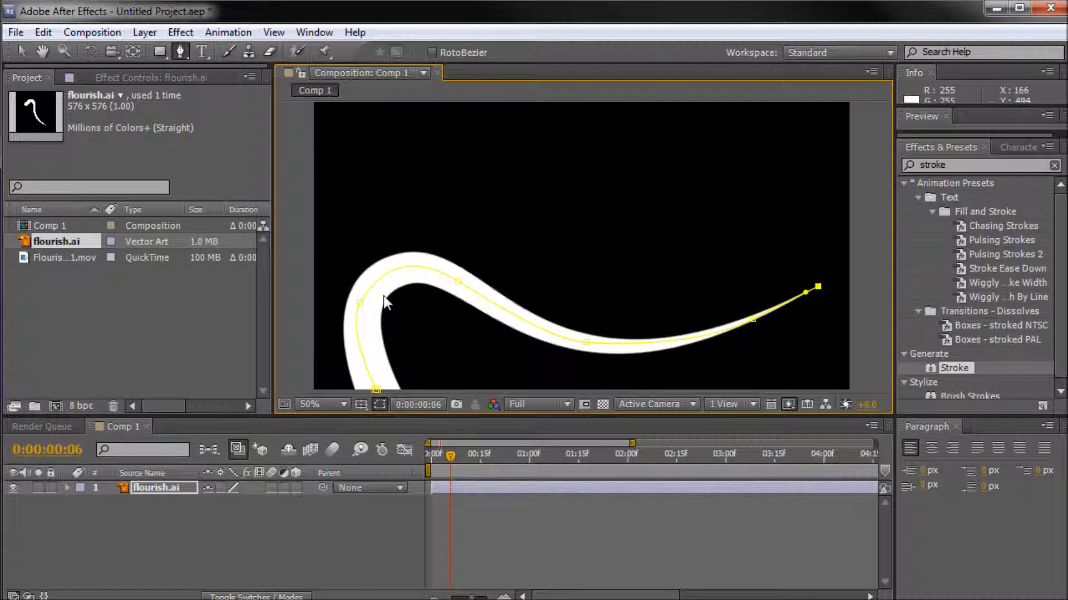
mouse_move(366, 340)
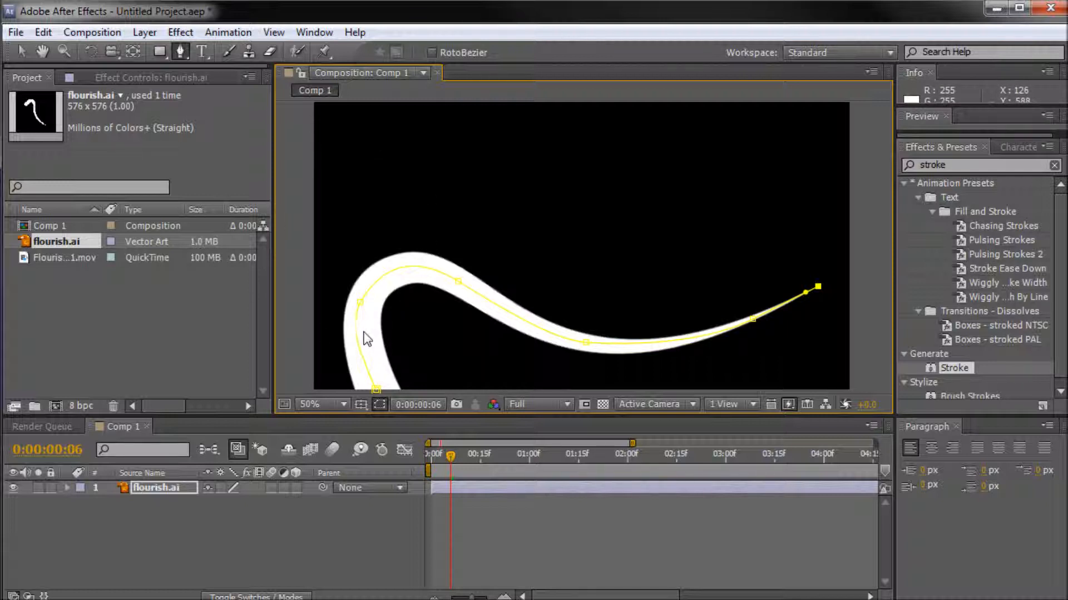
click(21, 52)
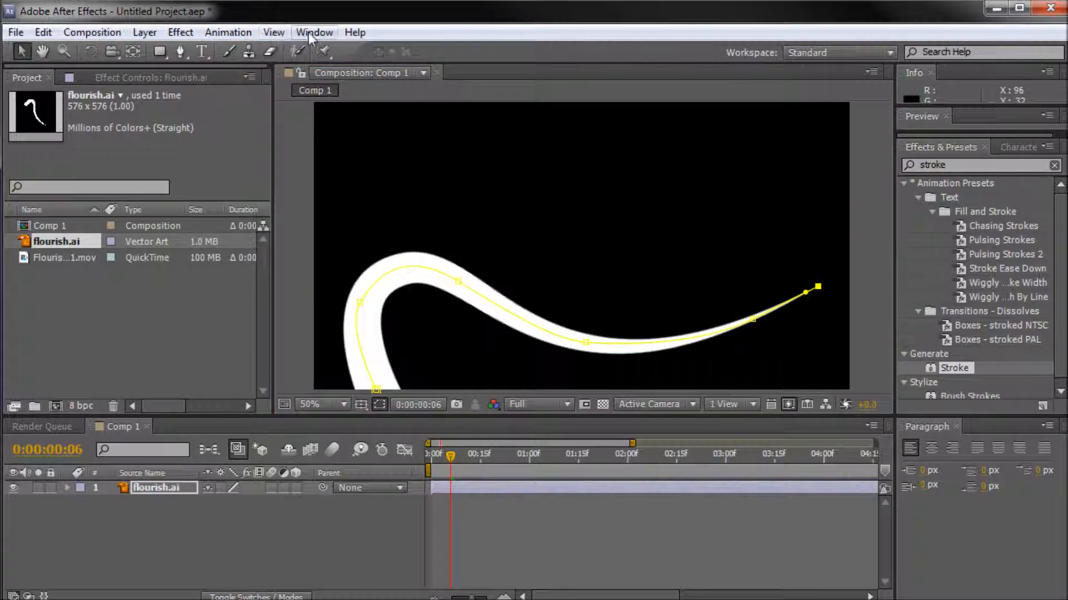
- Search Effects & Presets for 'stroke' to find the Stroke effect
click(315, 33)
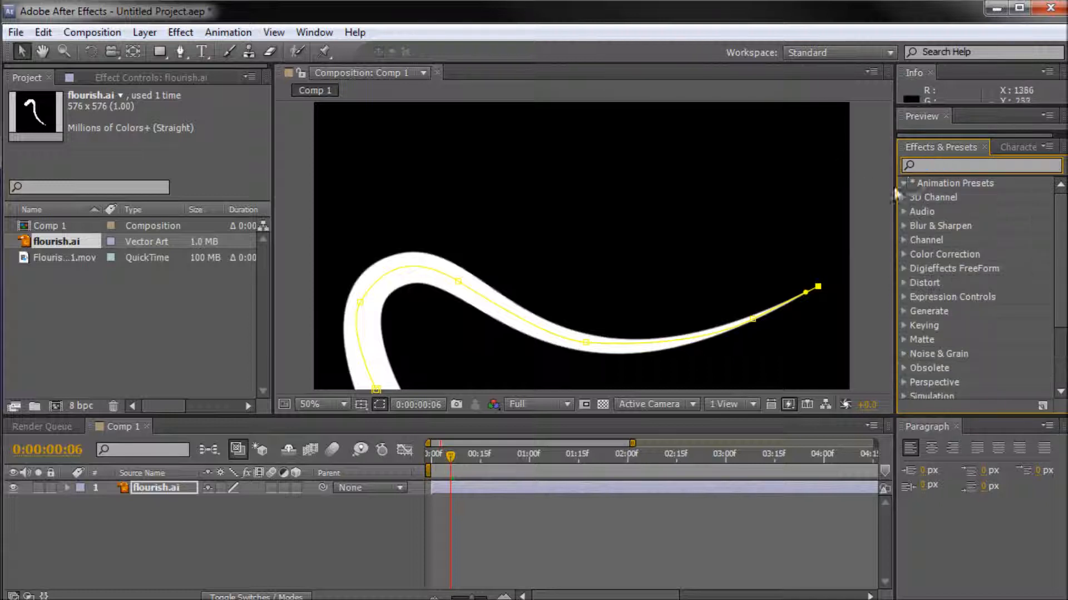
text(sto)
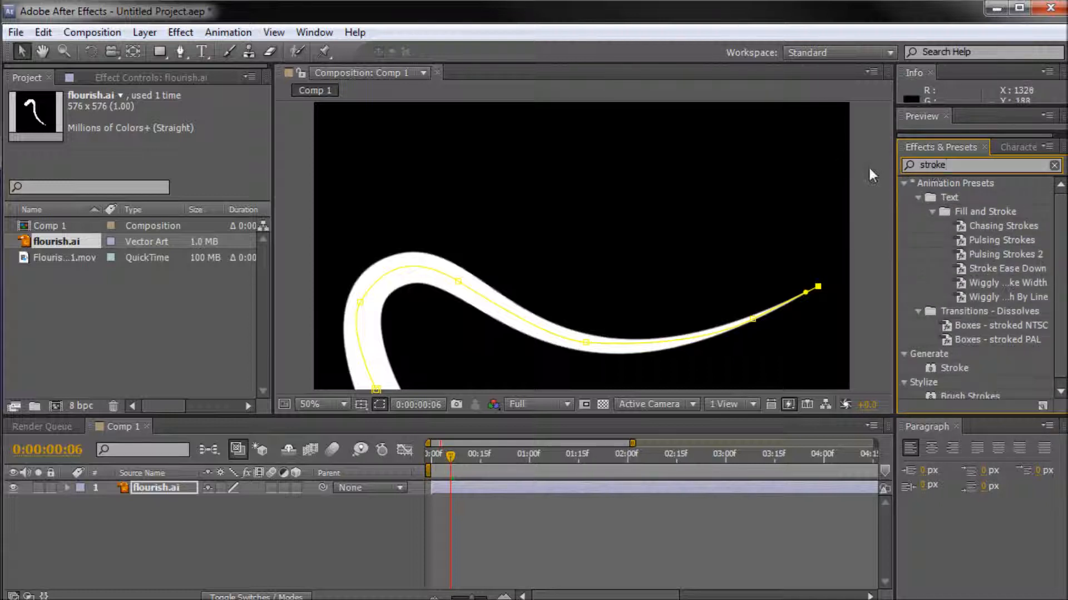
mouse_move(955, 375)
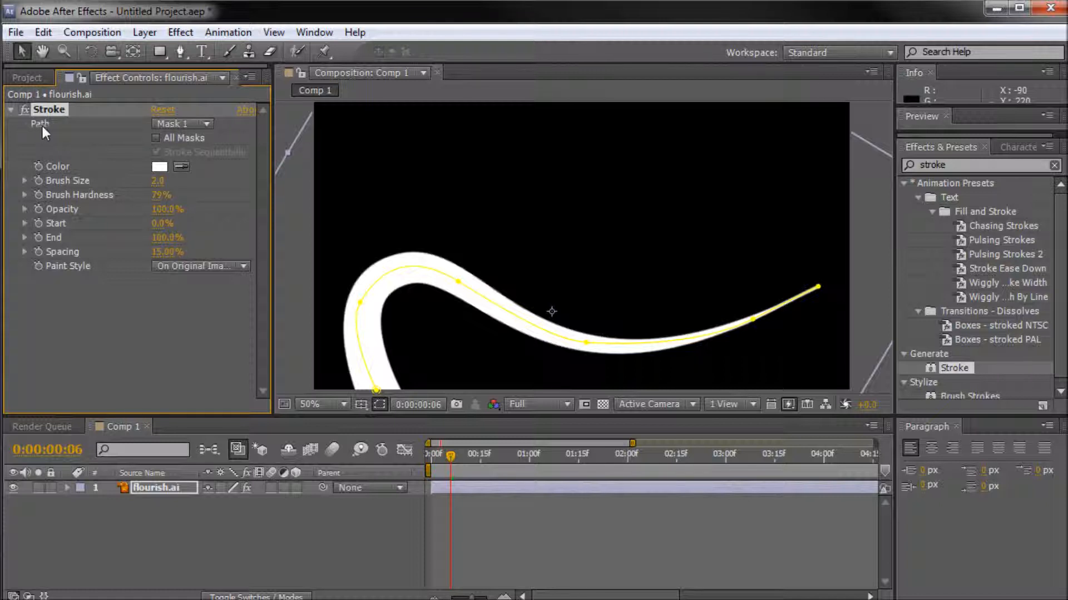
- Set the Stroke path to Mask 1, colour to black and brush size 34.7
click(182, 124)
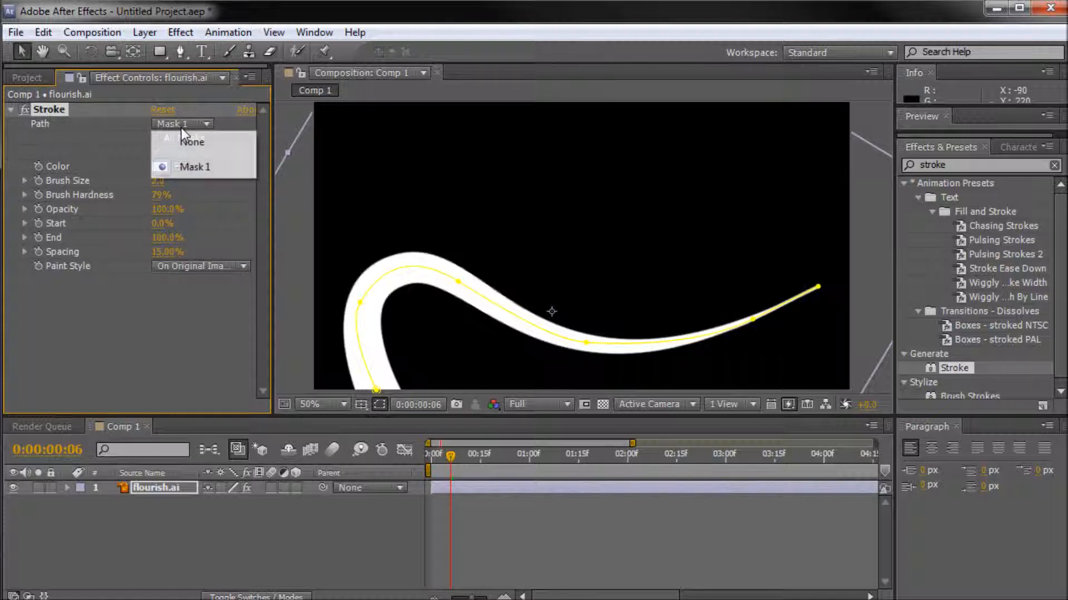
click(193, 166)
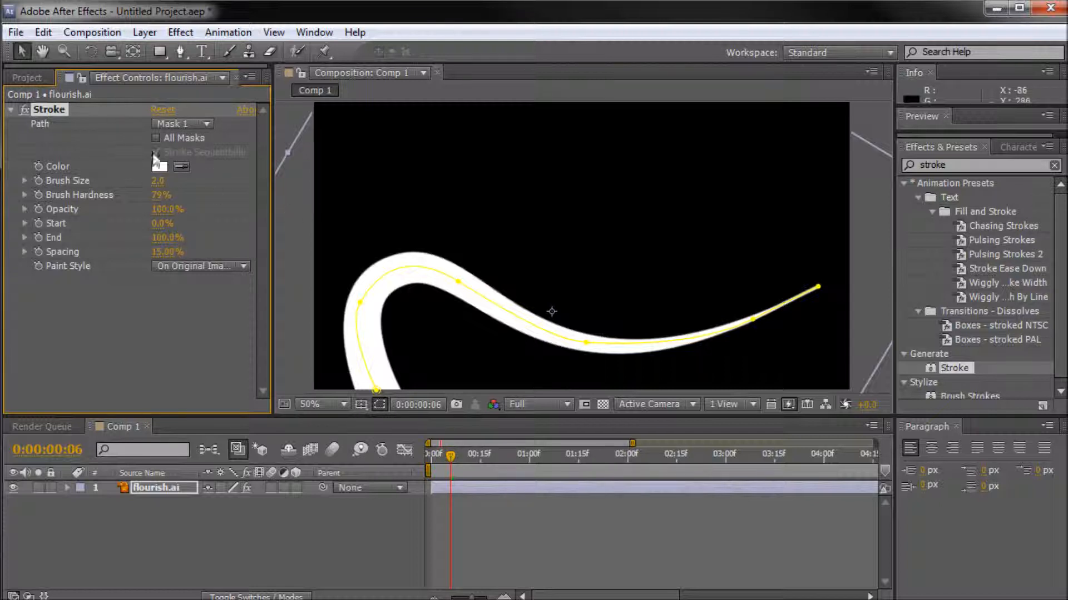
click(160, 166)
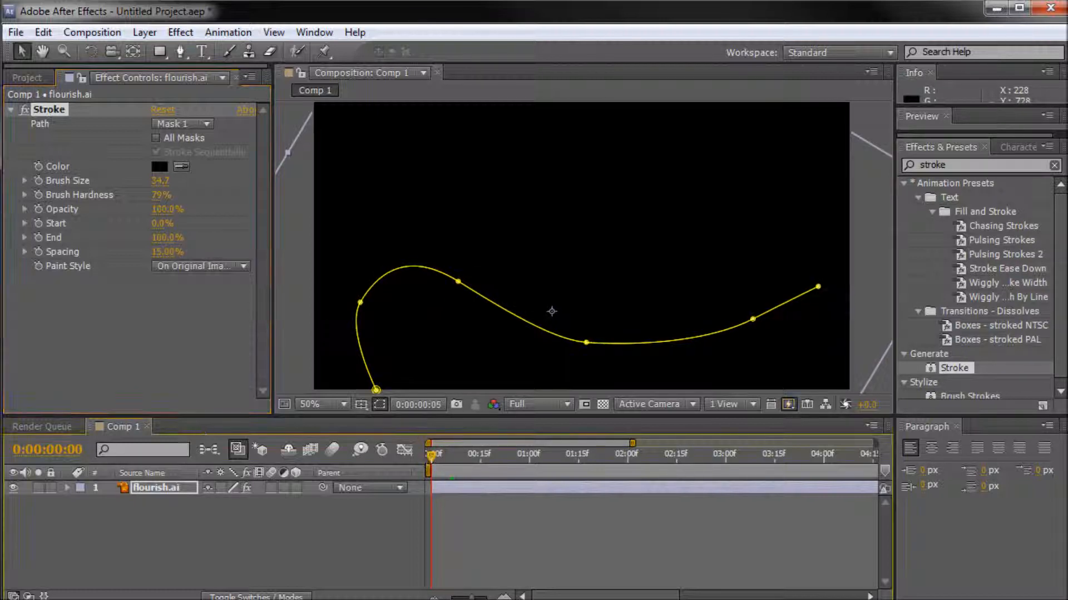
click(66, 487)
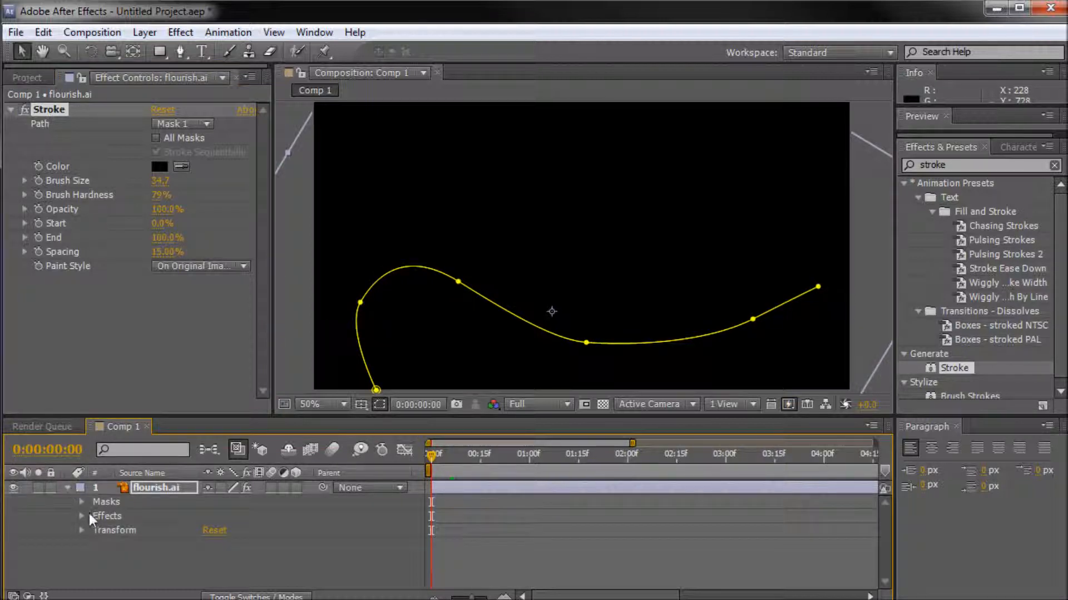
- Keyframe the Stroke Start at 0:00 and 1:00, then scrub to preview the draw-on
click(82, 516)
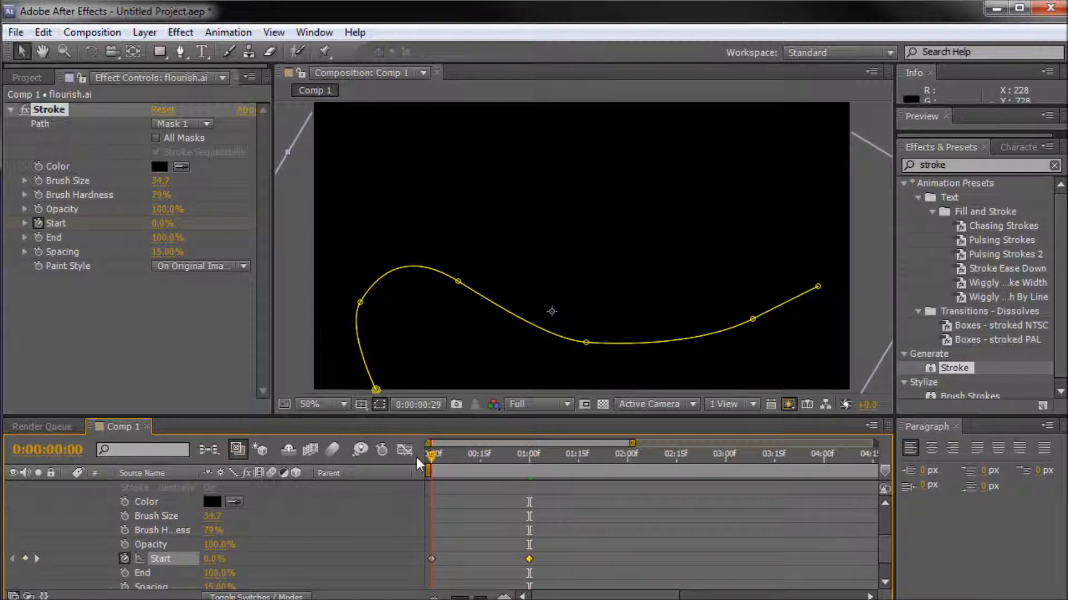
click(531, 452)
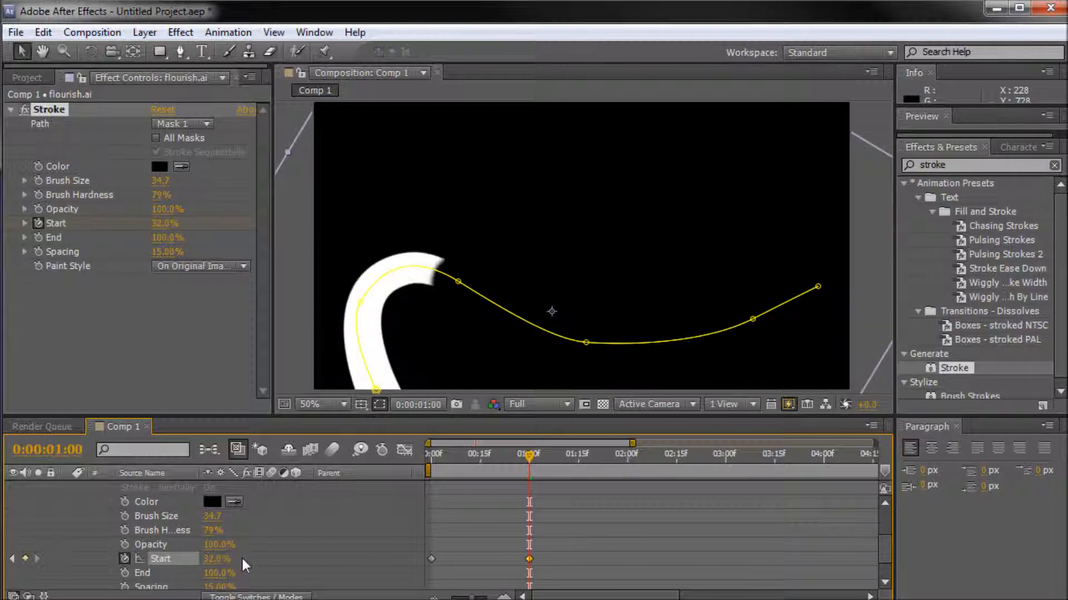
drag(215, 558, 304, 567)
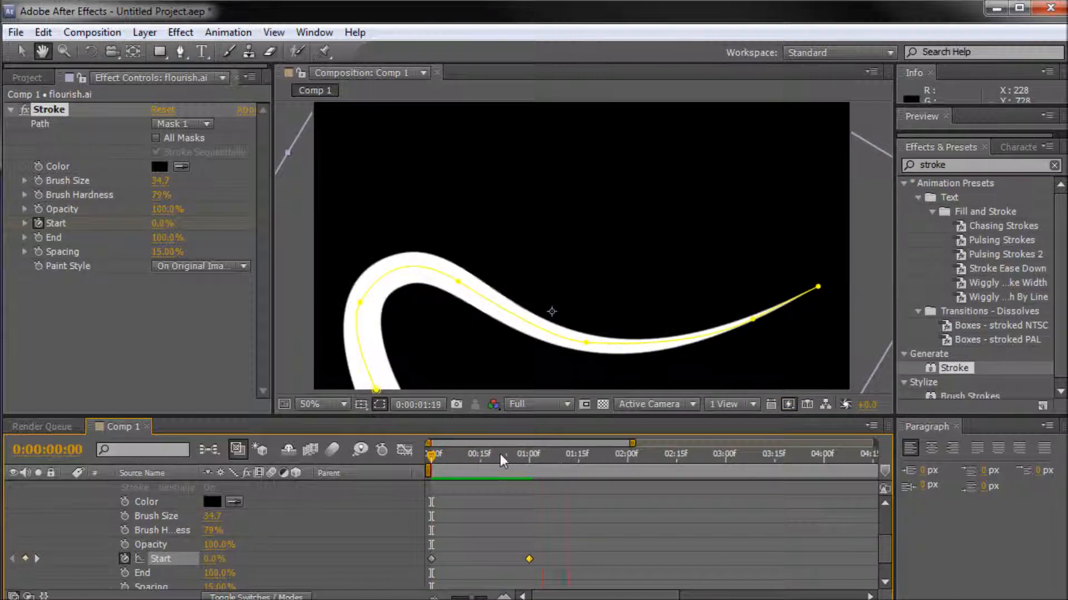
drag(500, 453, 430, 452)
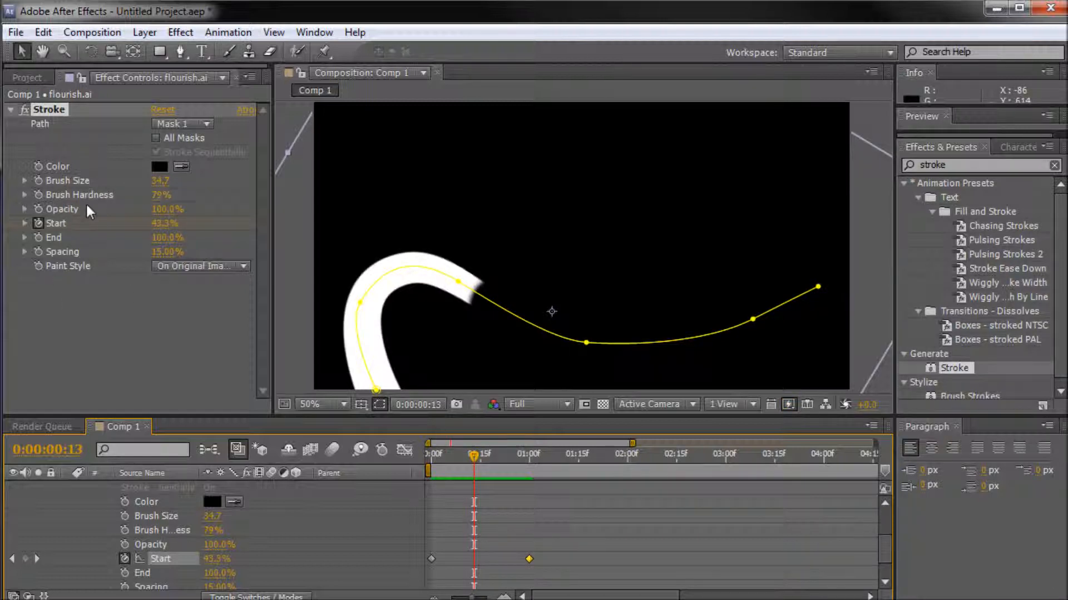
mouse_move(164, 202)
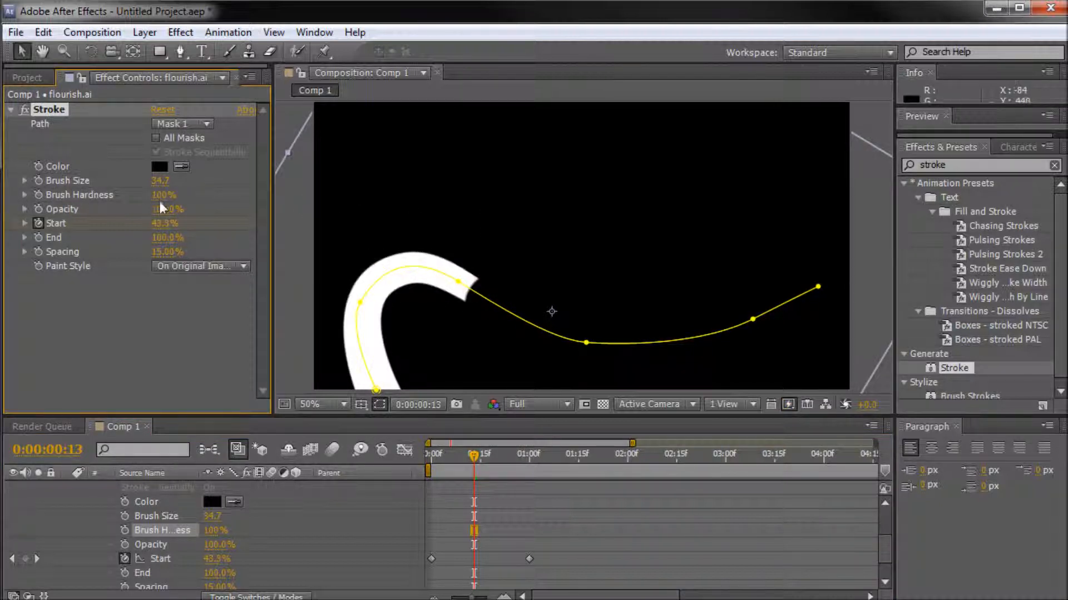
- Raise the Stroke brush hardness to 100% and scrub to preview the animation
drag(472, 452, 449, 451)
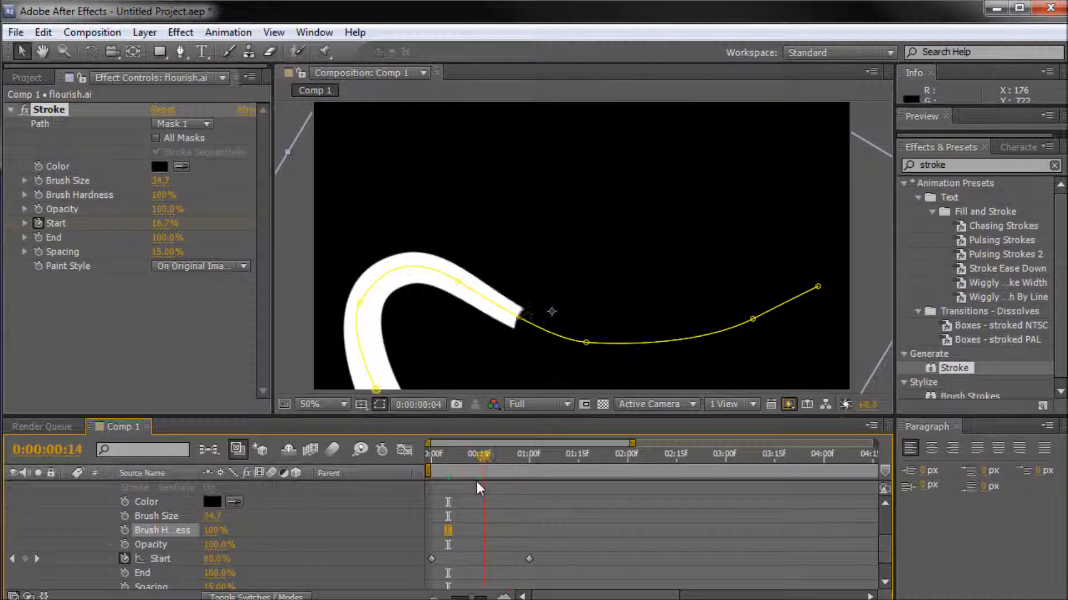
drag(482, 476, 495, 477)
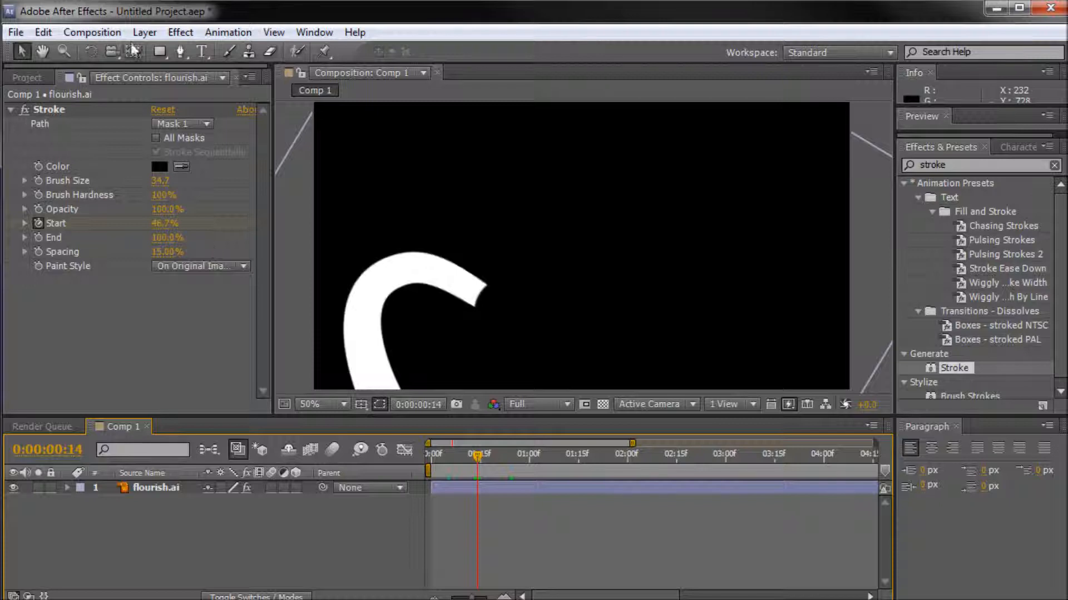
- Create a Medium Royal Blue solid beneath flourish.ai and scrub to preview the stroke
click(143, 32)
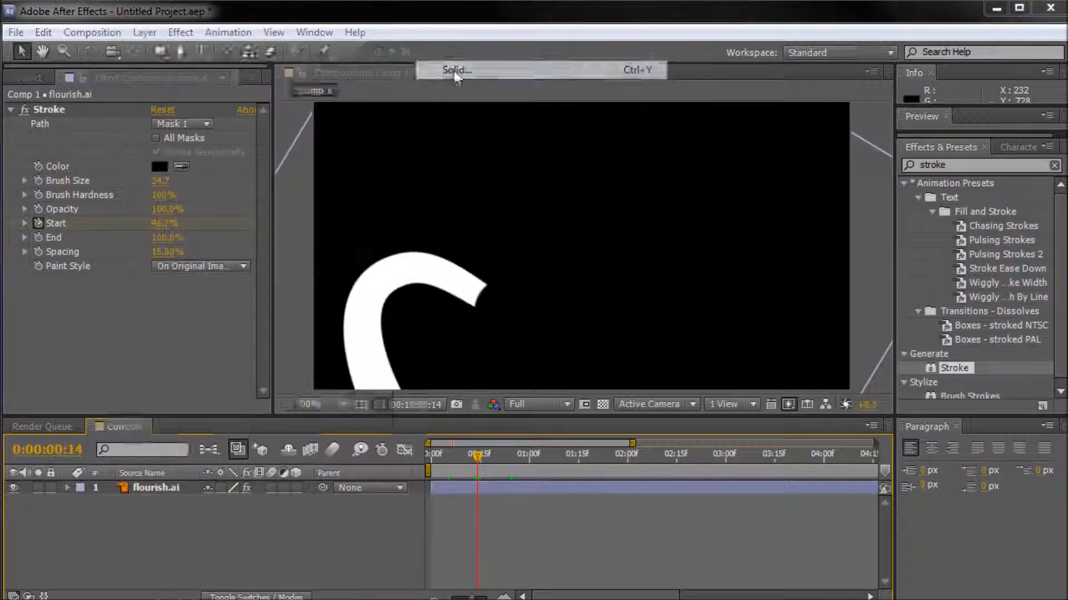
click(456, 70)
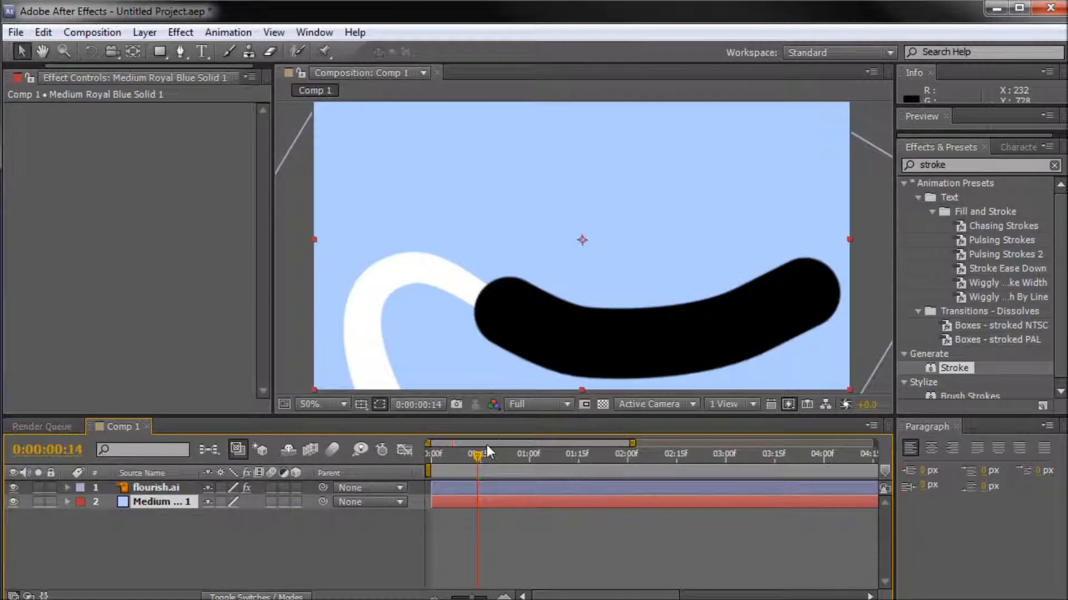
drag(476, 456, 442, 456)
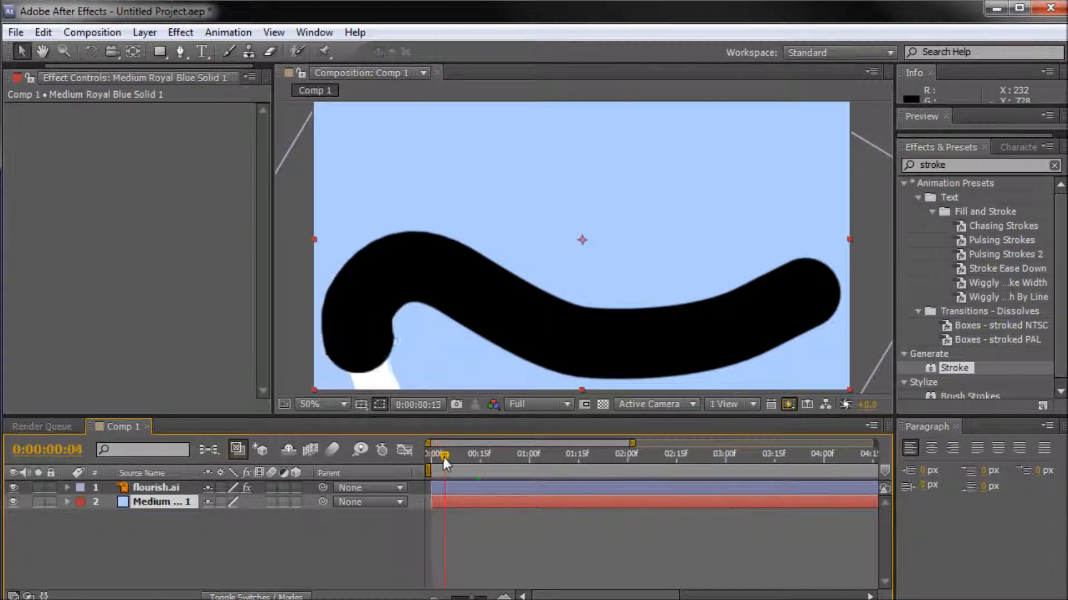
drag(443, 453, 466, 453)
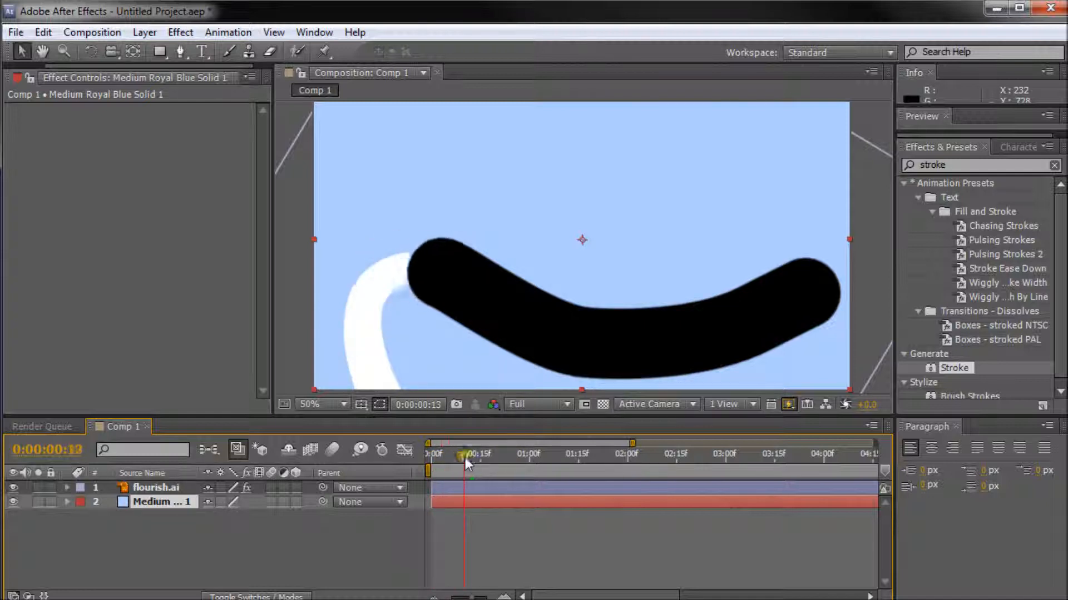
drag(464, 453, 492, 453)
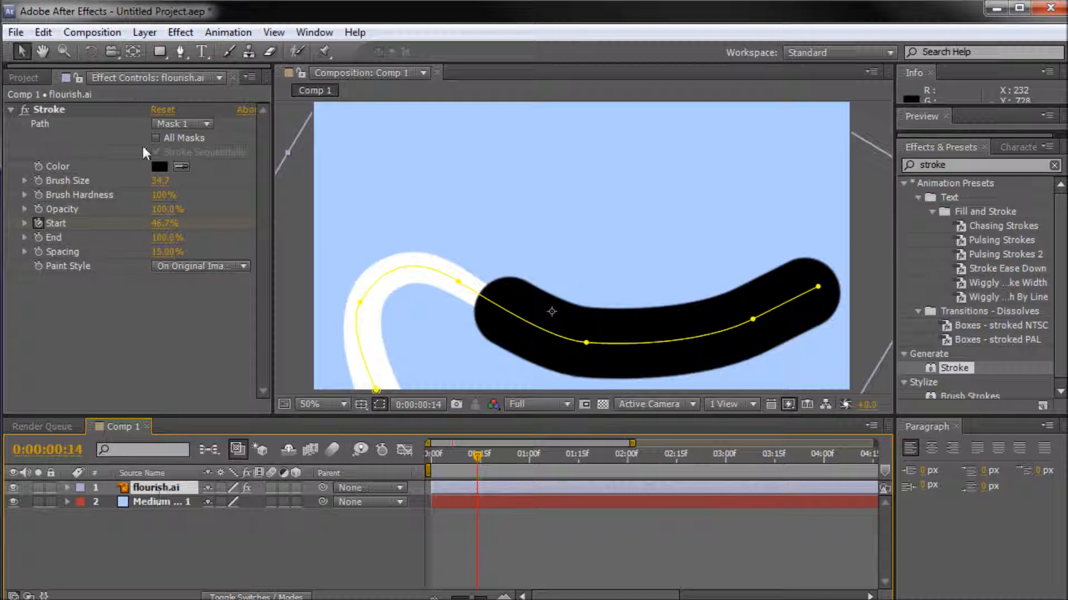
mouse_move(530, 190)
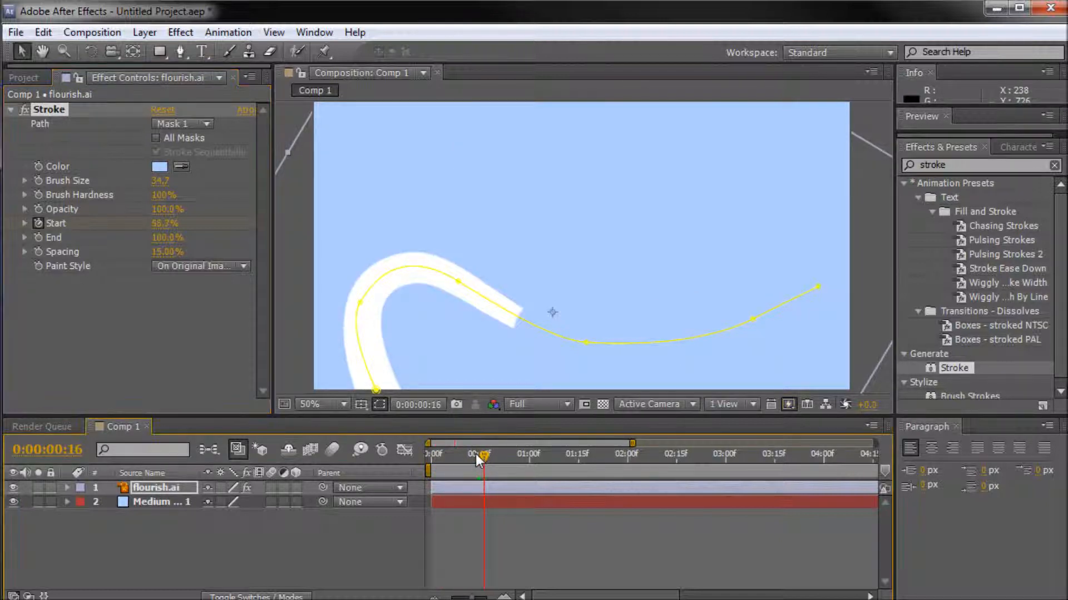
- Select the blue background solid layer to prepare it for an effect
click(162, 501)
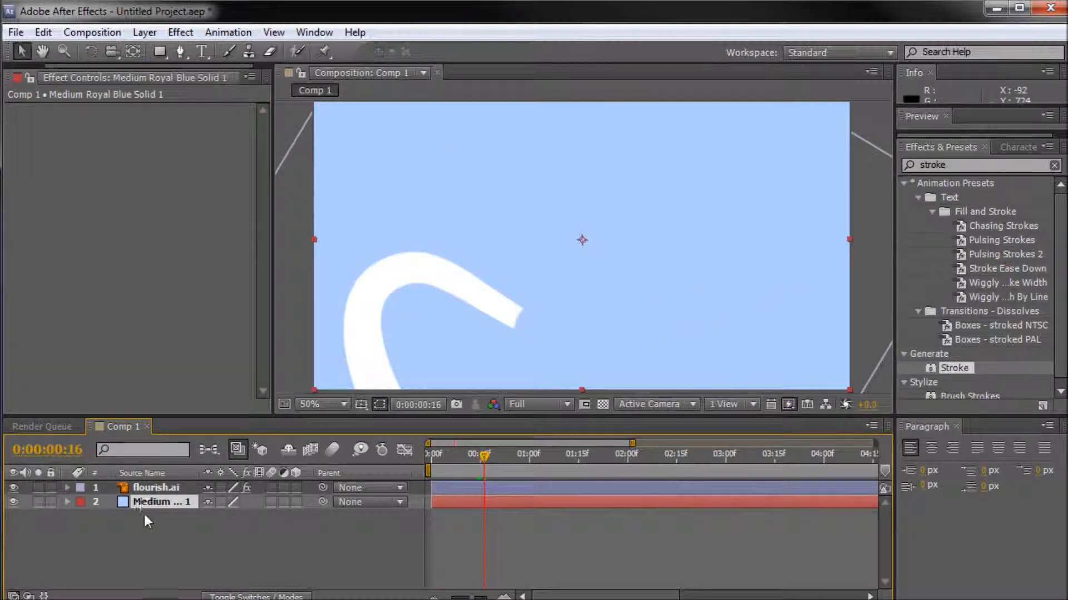
click(144, 32)
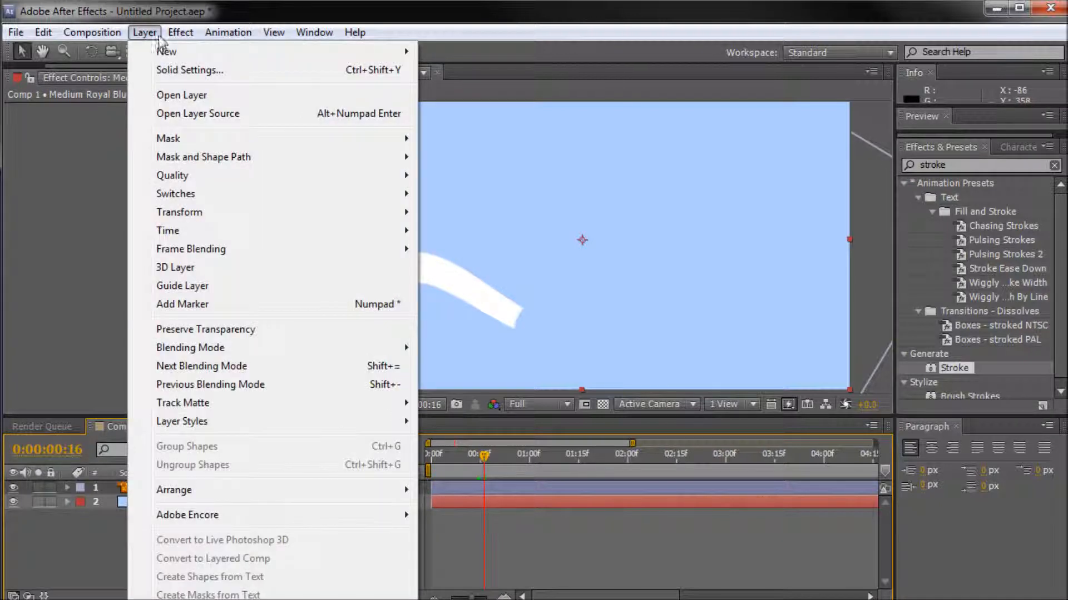
- Apply Ramp to the solid with a lighter sky-blue start colour and white end colour
click(180, 32)
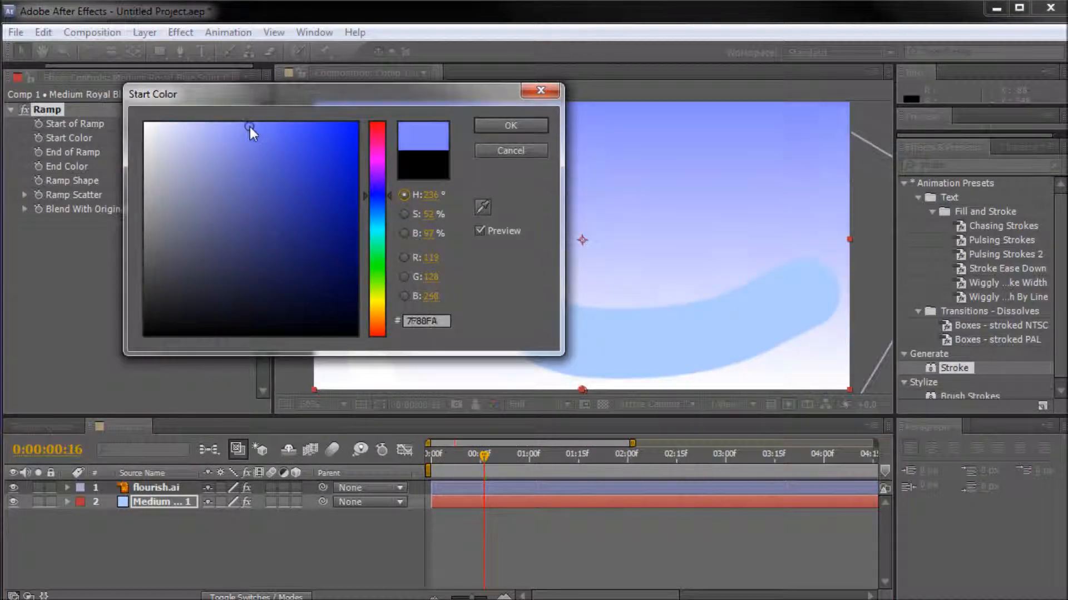
click(249, 127)
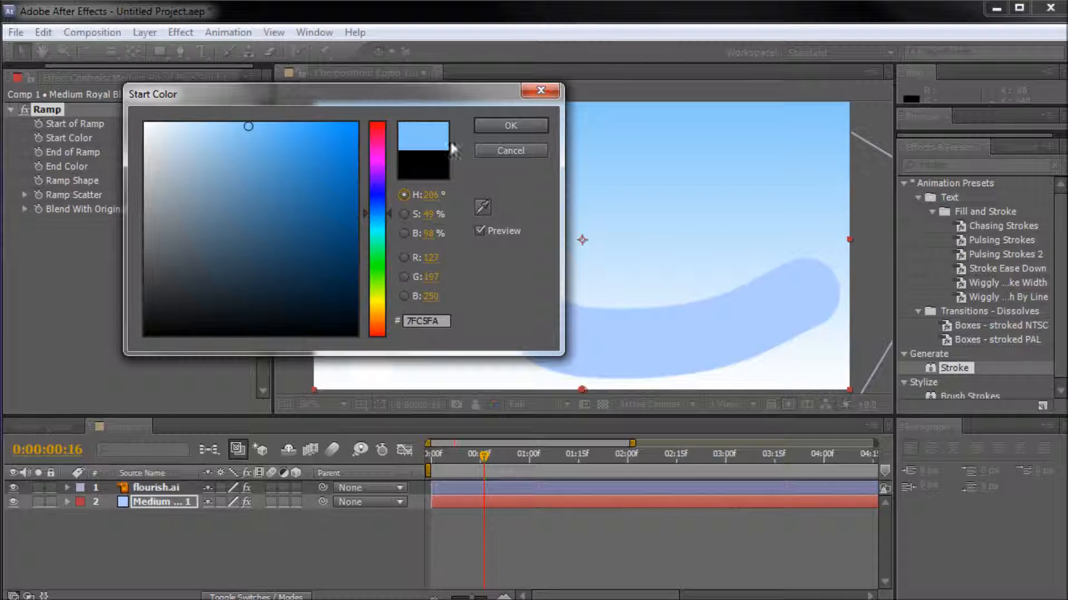
click(510, 125)
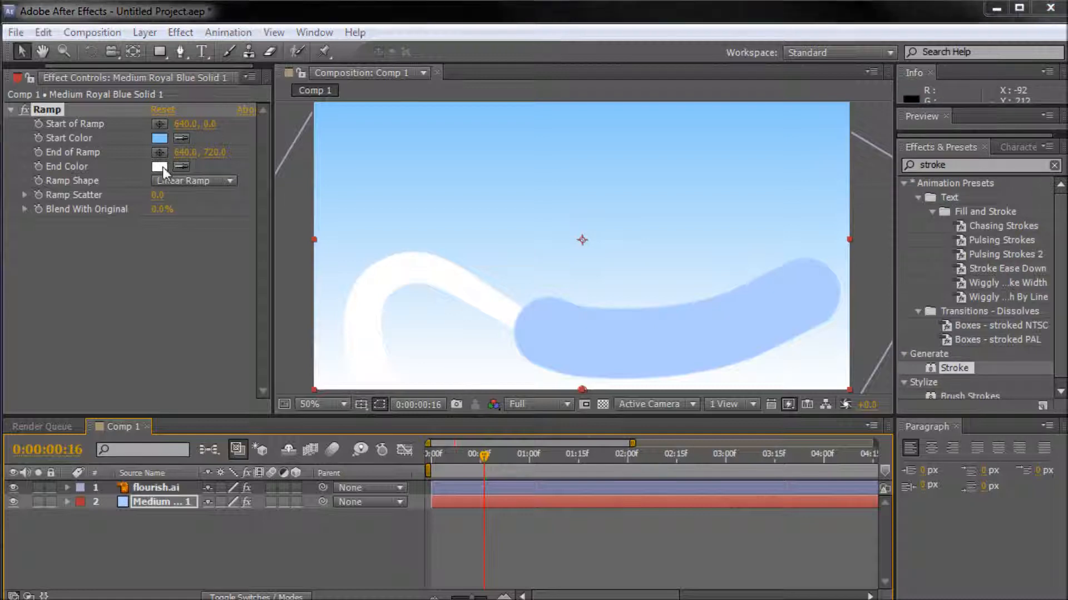
click(160, 167)
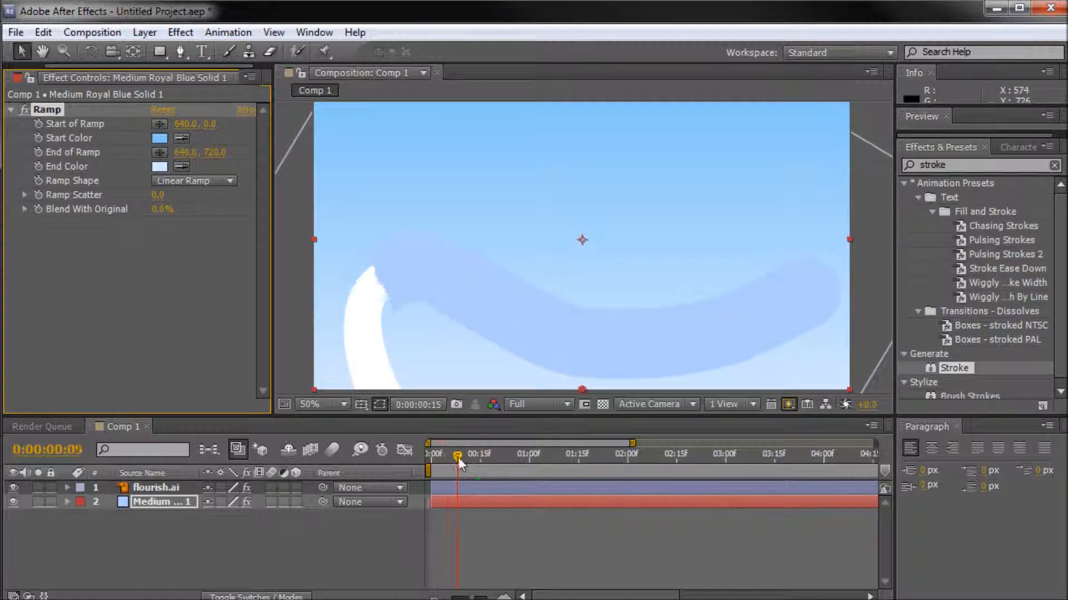
- Switch the flourish.ai Stroke Paint Style to Reveal Original Image and scrub to preview
drag(456, 455, 485, 454)
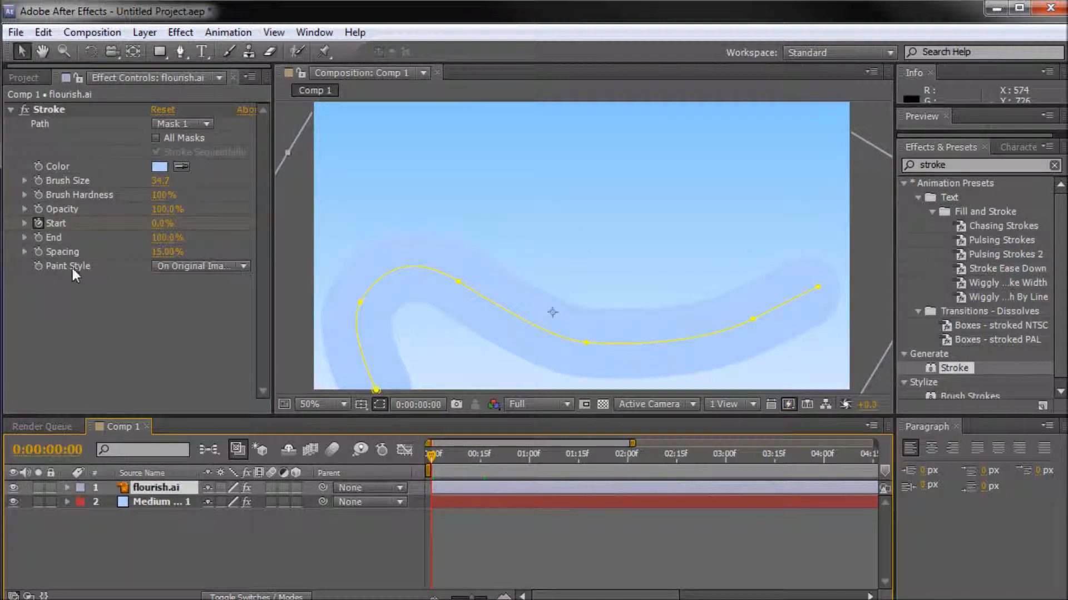
click(200, 266)
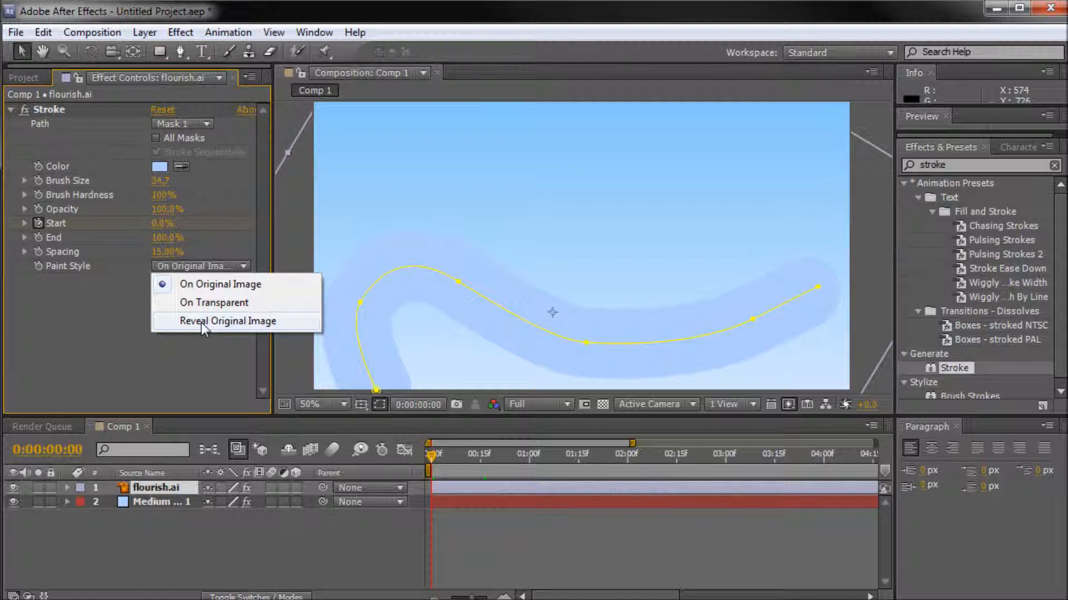
click(228, 321)
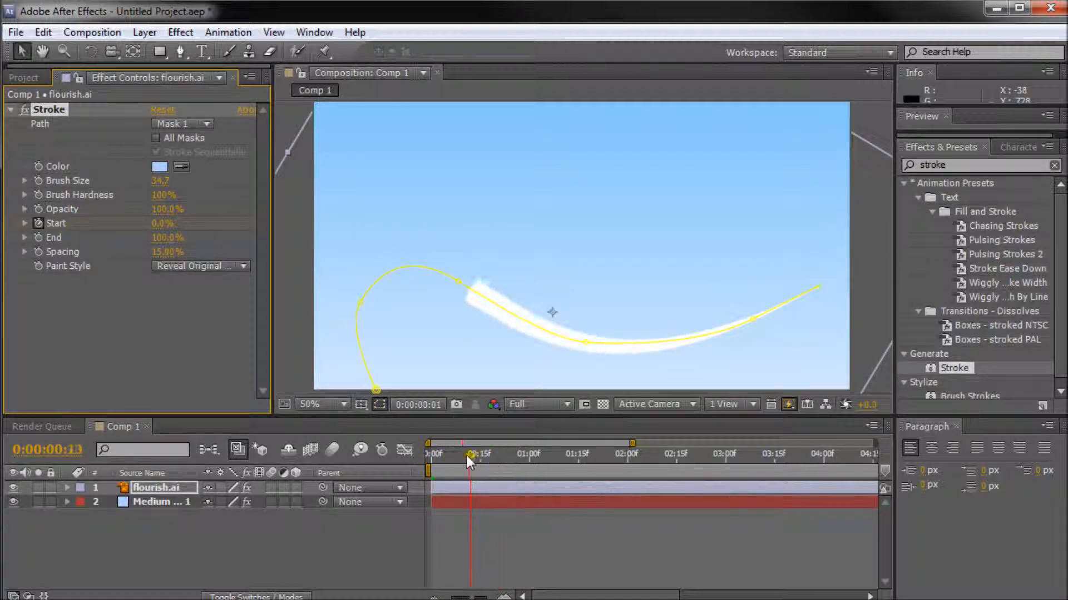
drag(470, 454, 431, 453)
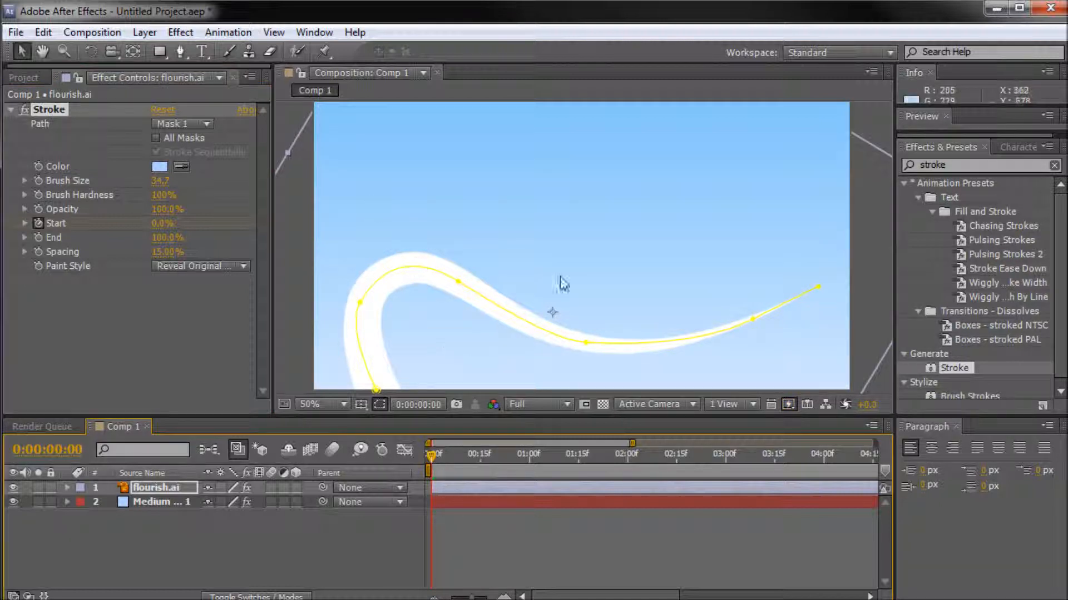
mouse_move(360, 255)
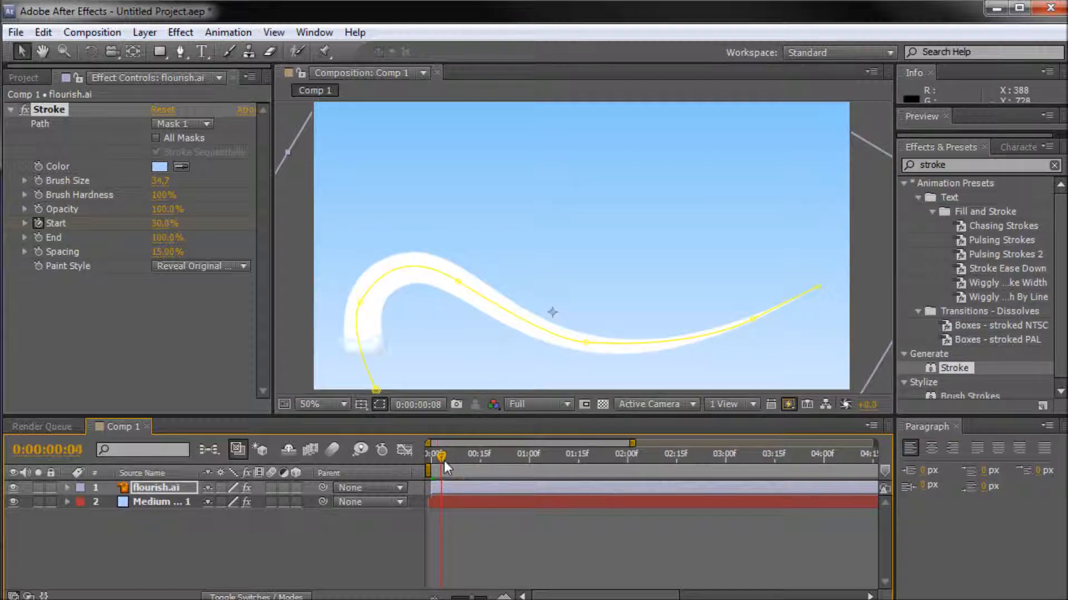
- Scrub the timeline to compare the Start-driven and End-driven flourish draw-on animations
drag(443, 467, 431, 468)
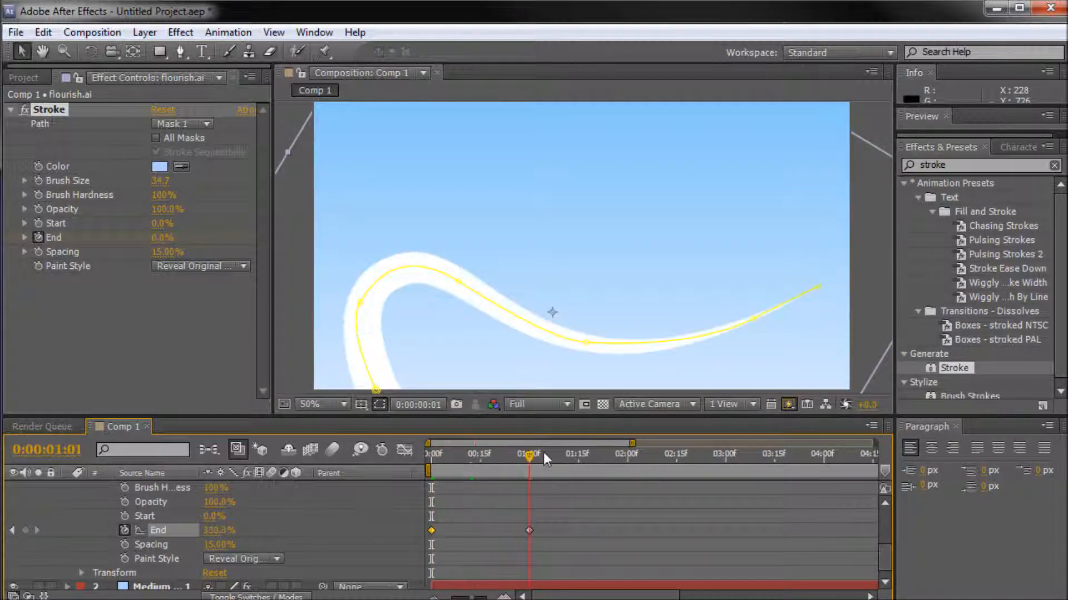
drag(529, 457, 474, 457)
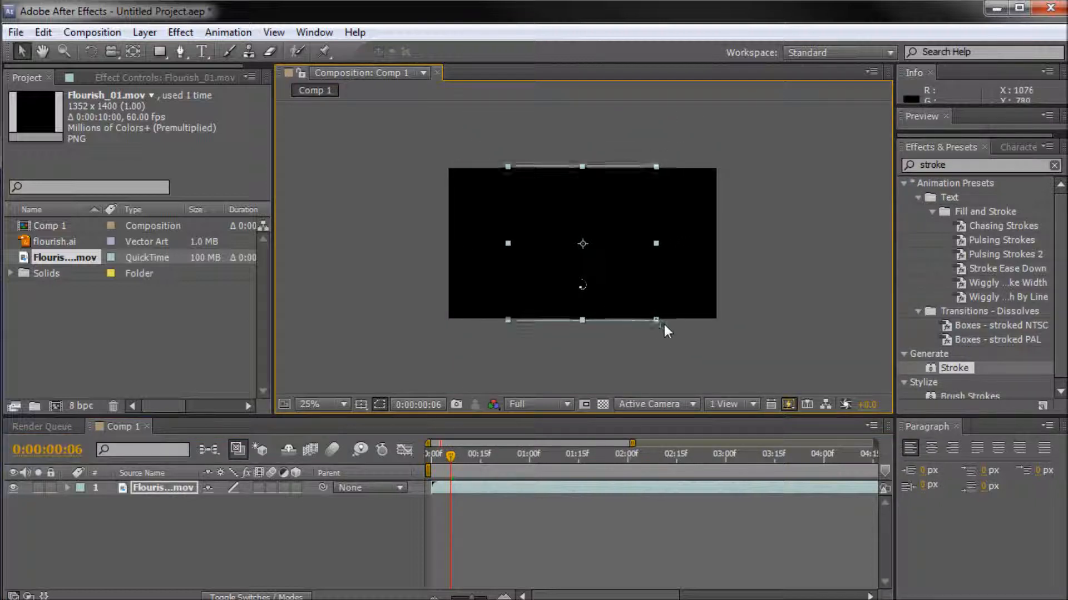
- Resize the Flourish_01.mov clip, zoom the viewer to 50%, and scrub through its animation
click(321, 404)
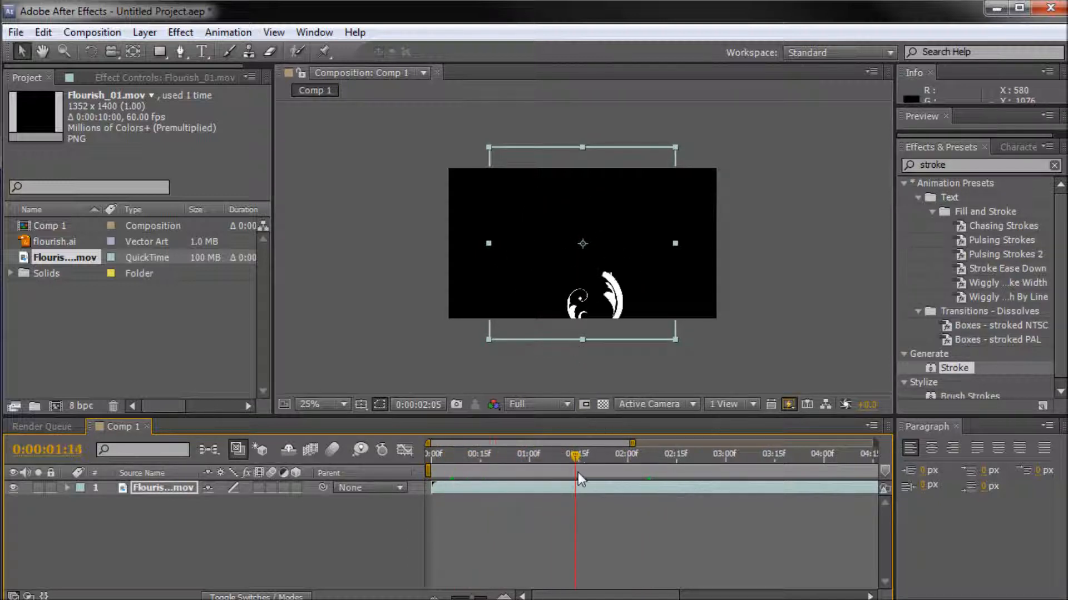
click(725, 454)
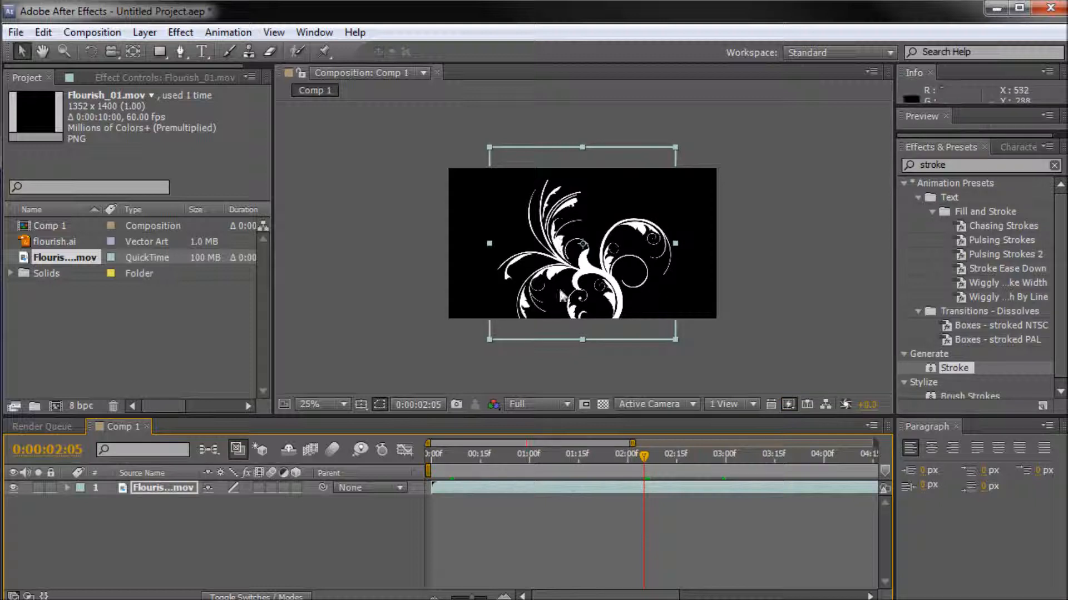
click(310, 404)
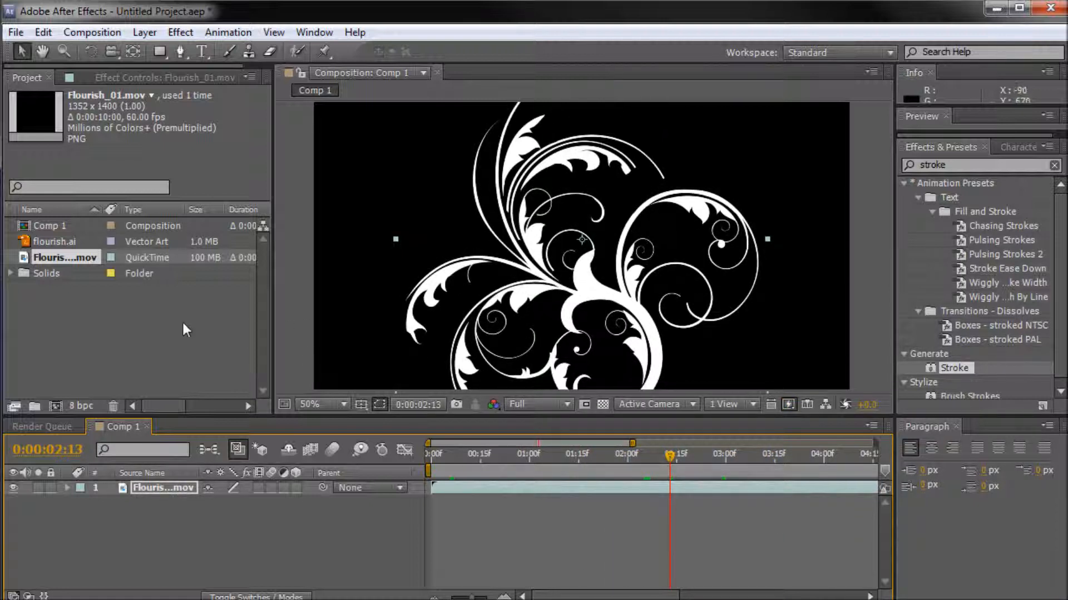
click(480, 453)
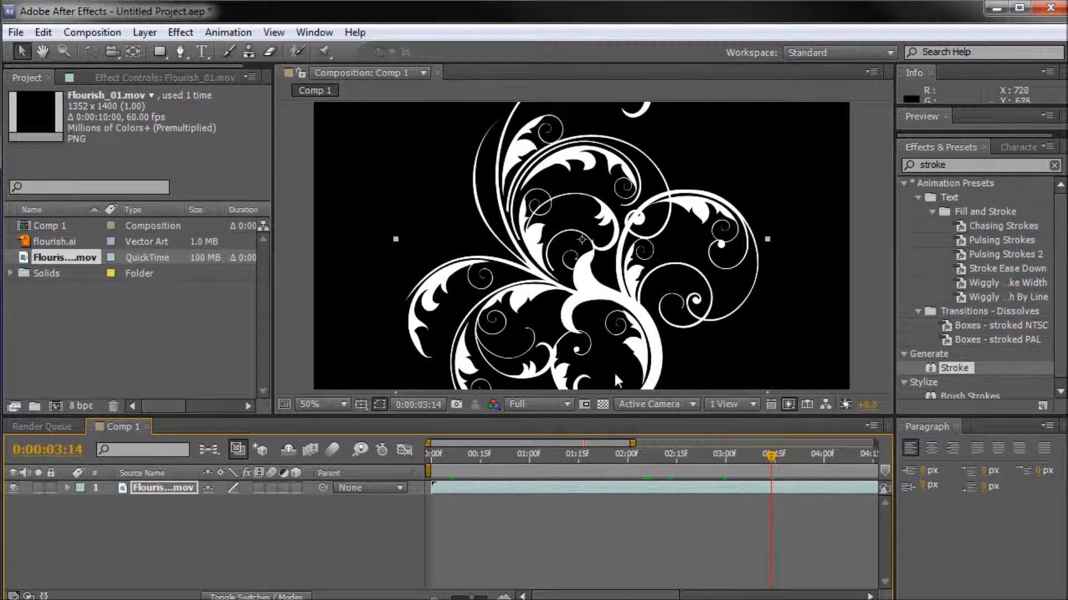
mouse_move(518, 296)
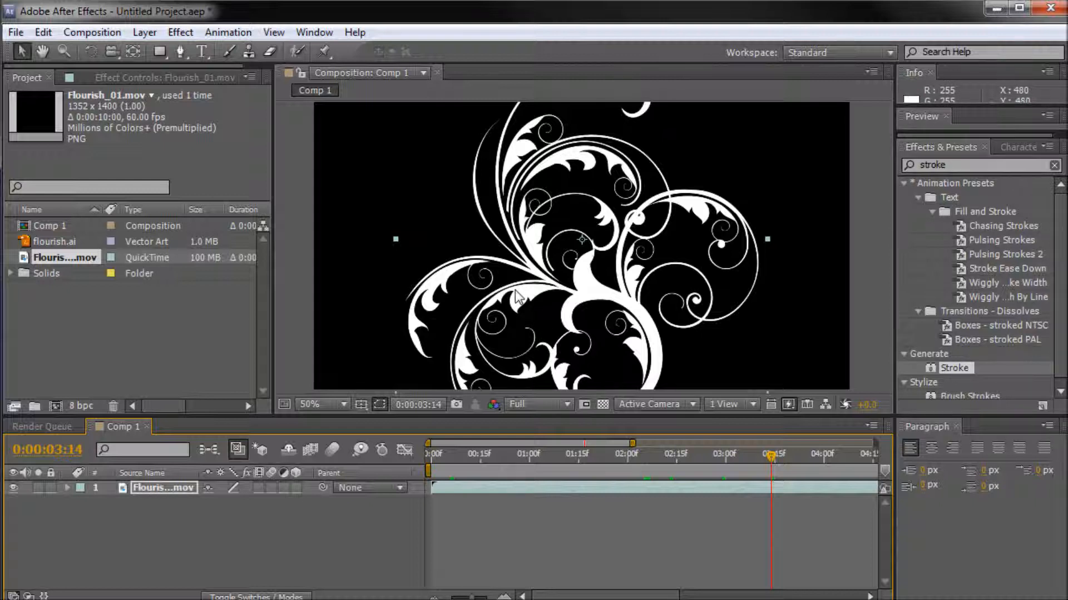